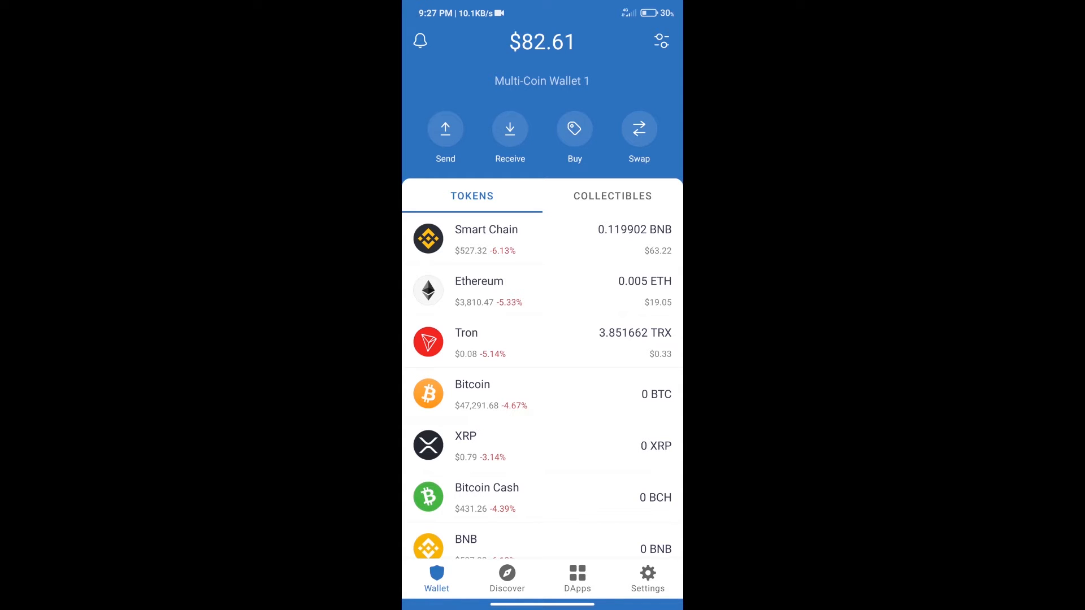
Step: Search the buy-token list for 'bn' and return to the wallet balances
left_click(574, 129)
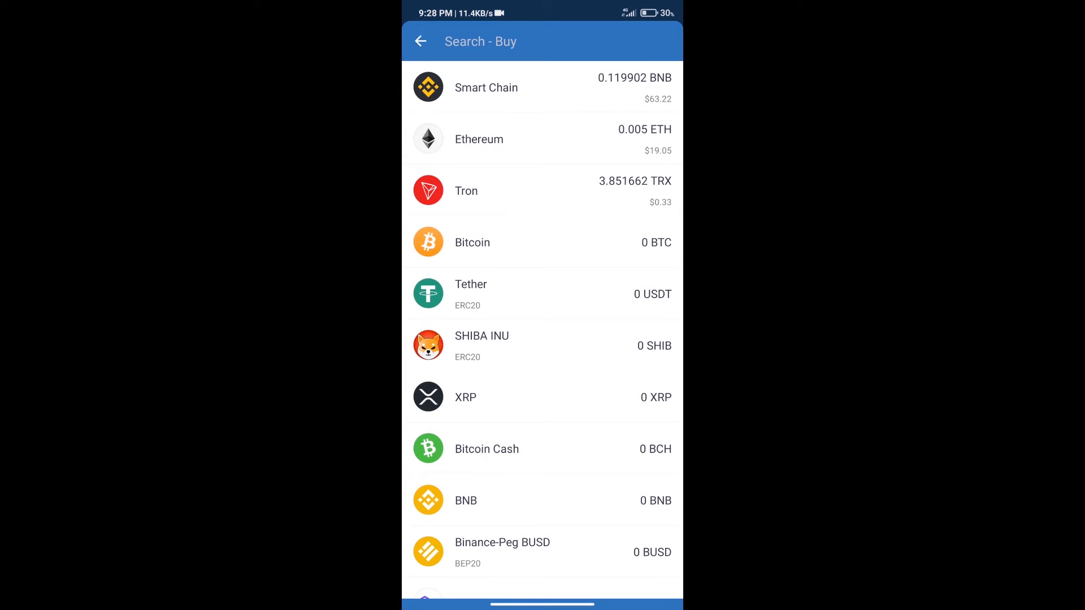
type("bnb")
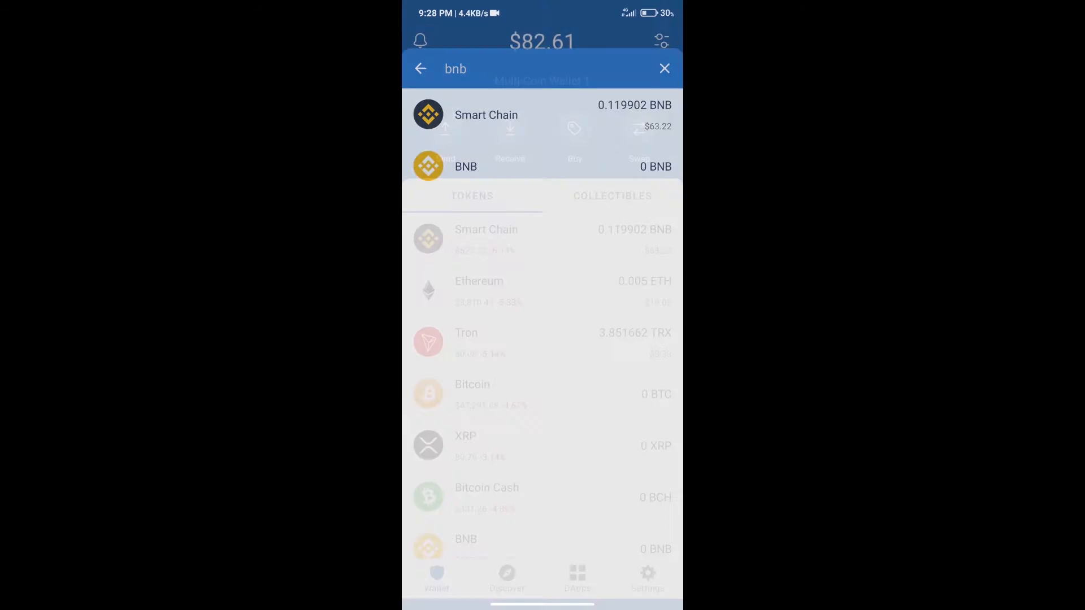
left_click(663, 69)
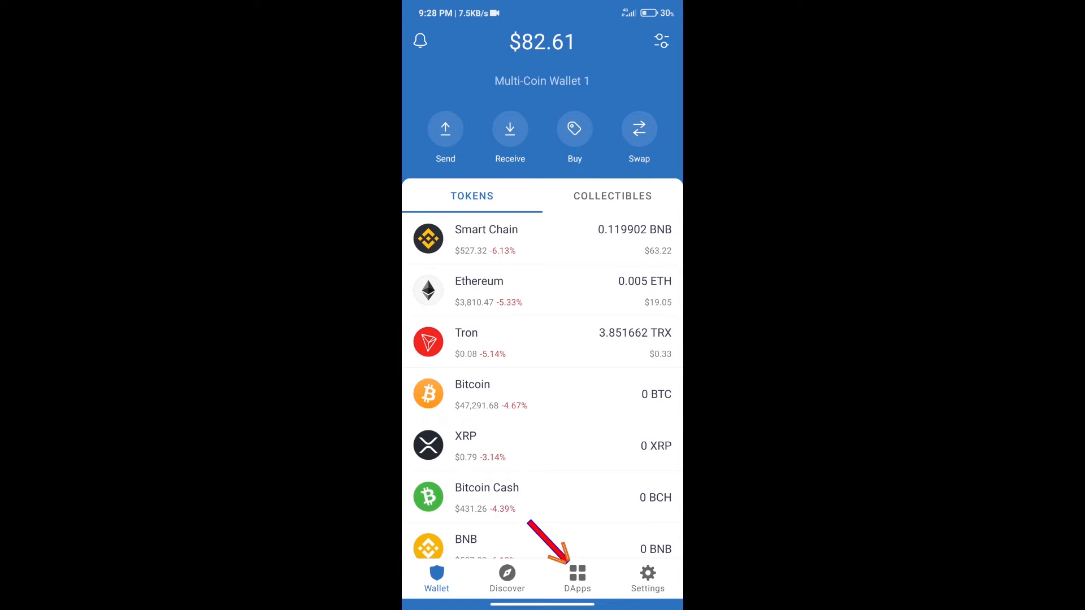
Step: Launch PancakeSwap from the Popular apps in the DApp browser
left_click(577, 577)
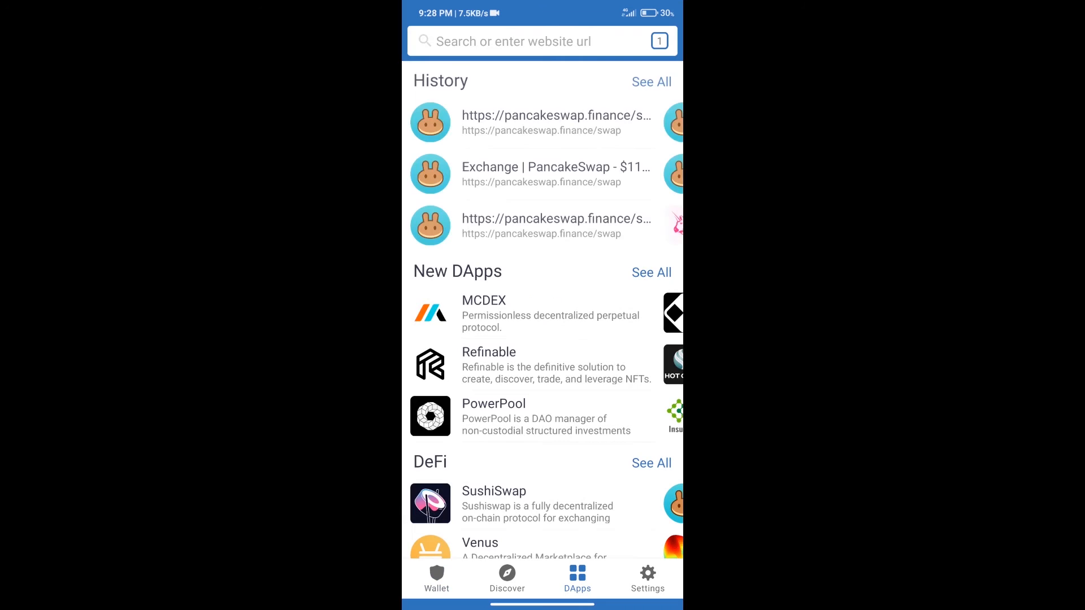
scroll("down", 3)
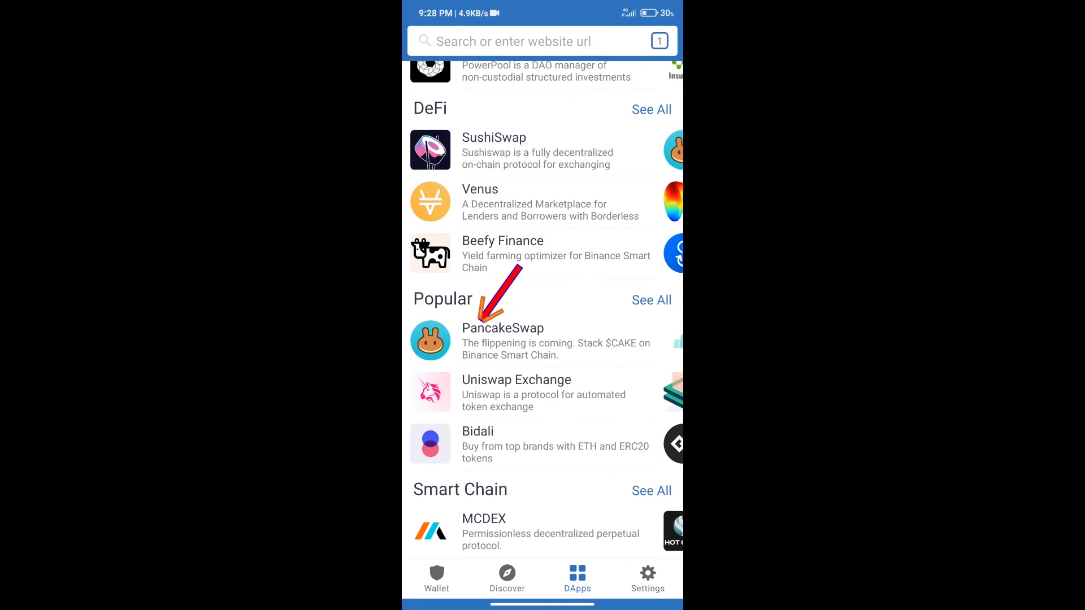
left_click(501, 339)
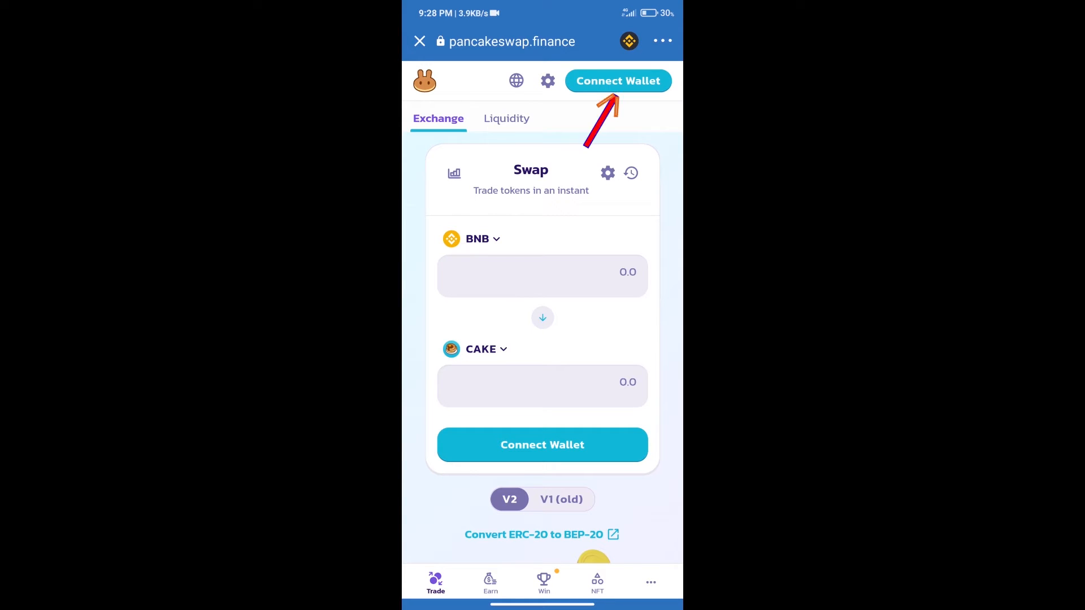
Step: Connect Trust Wallet to PancakeSwap so the form shows 0.119902 BNB
left_click(617, 80)
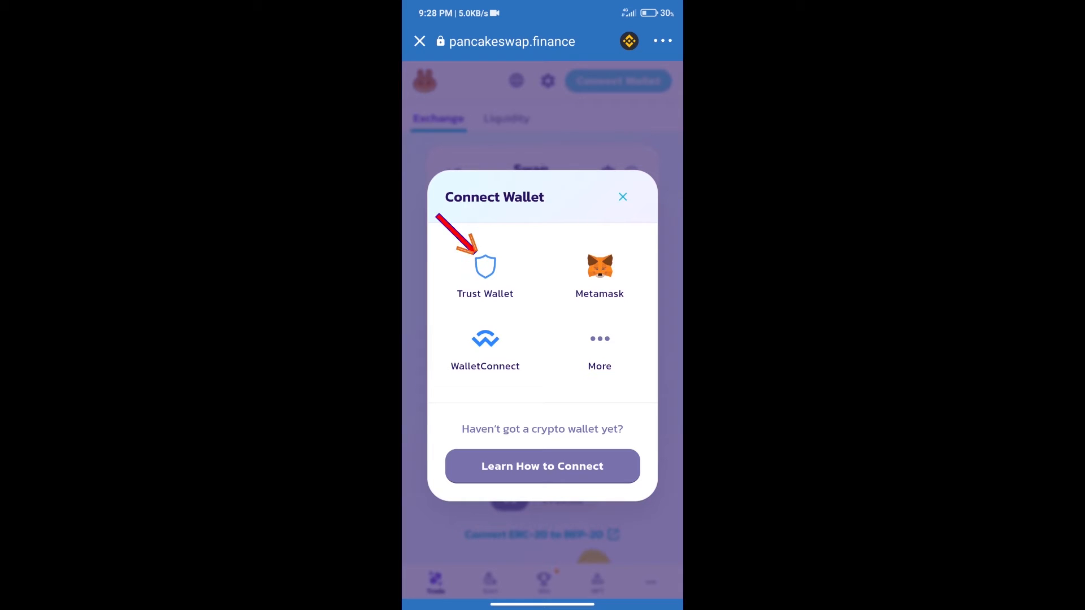
left_click(621, 197)
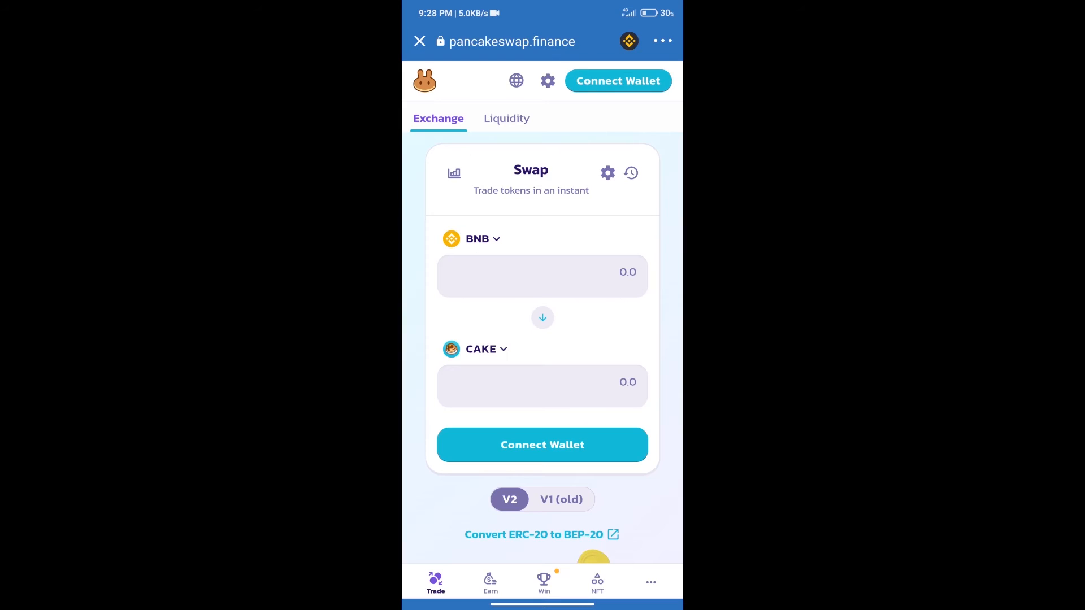
left_click(616, 80)
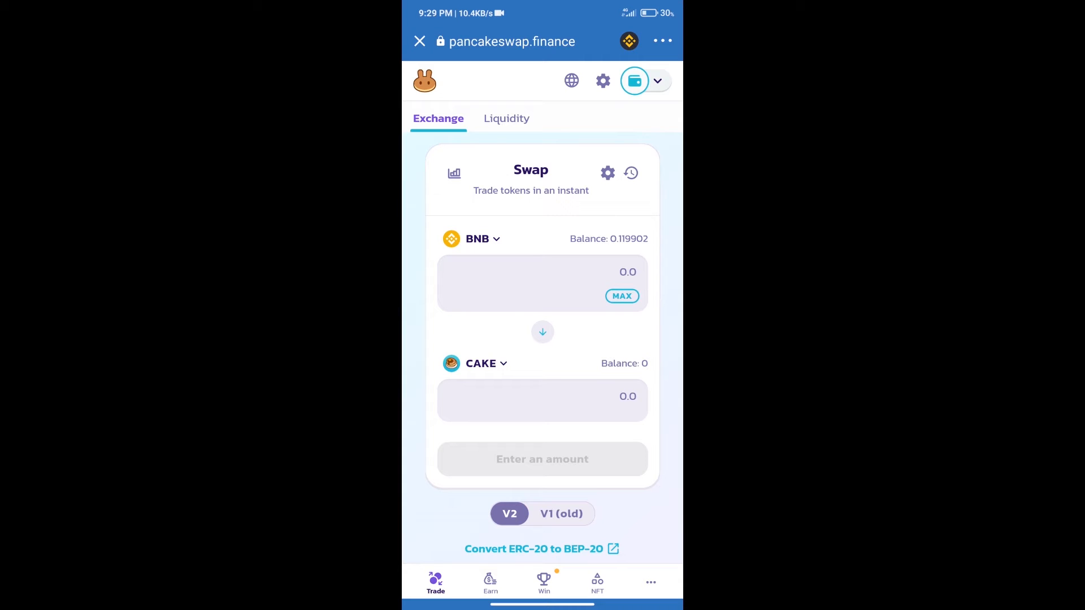
Step: Start choosing the receive token and copy SWDAO's contract address from CoinMarketCap
left_click(481, 363)
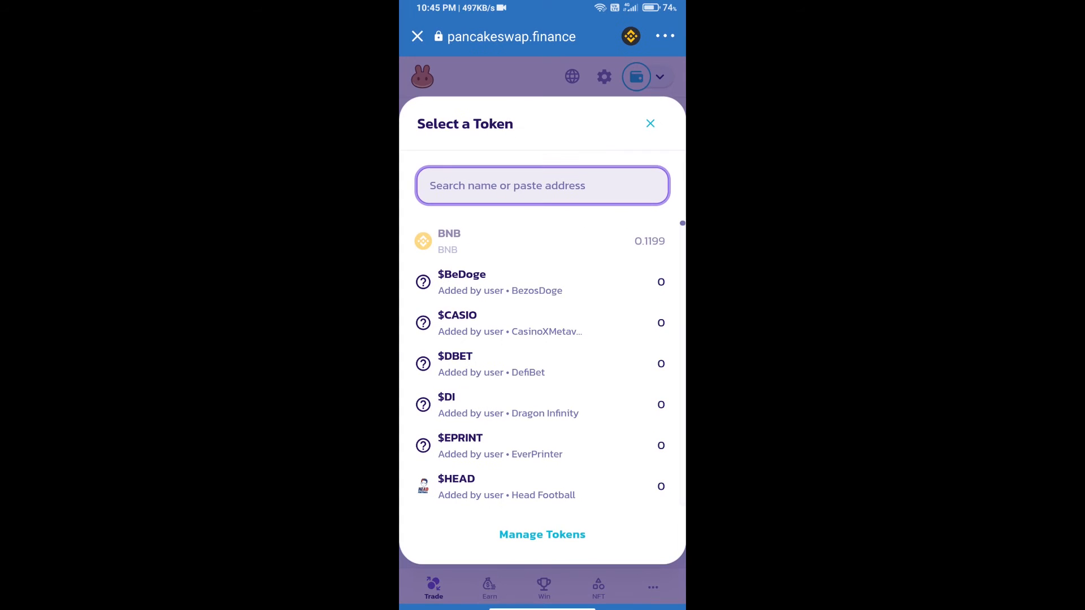
left_click(541, 184)
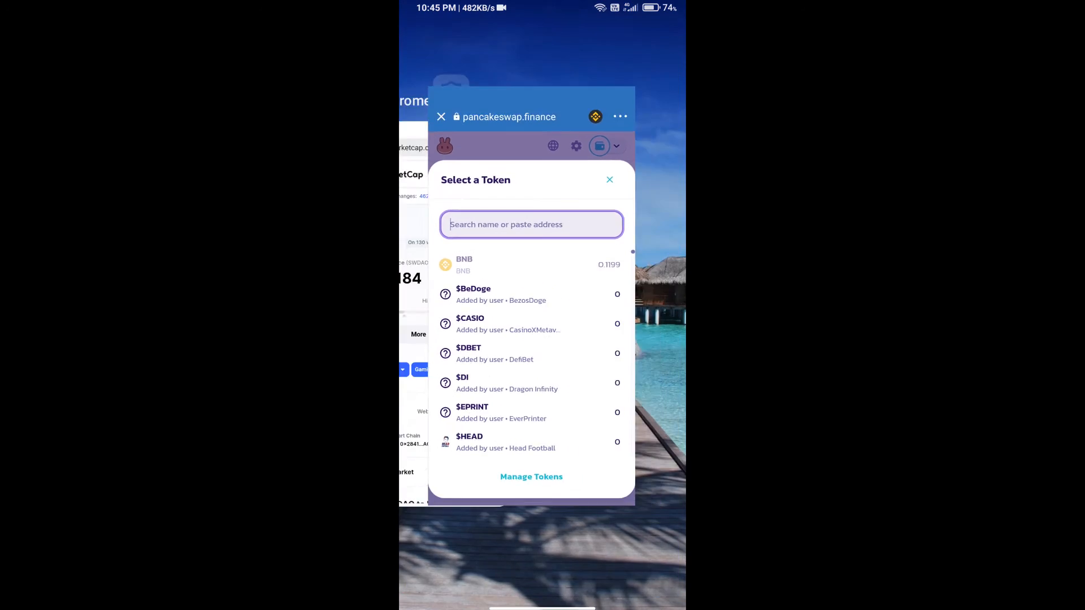
left_click(441, 116)
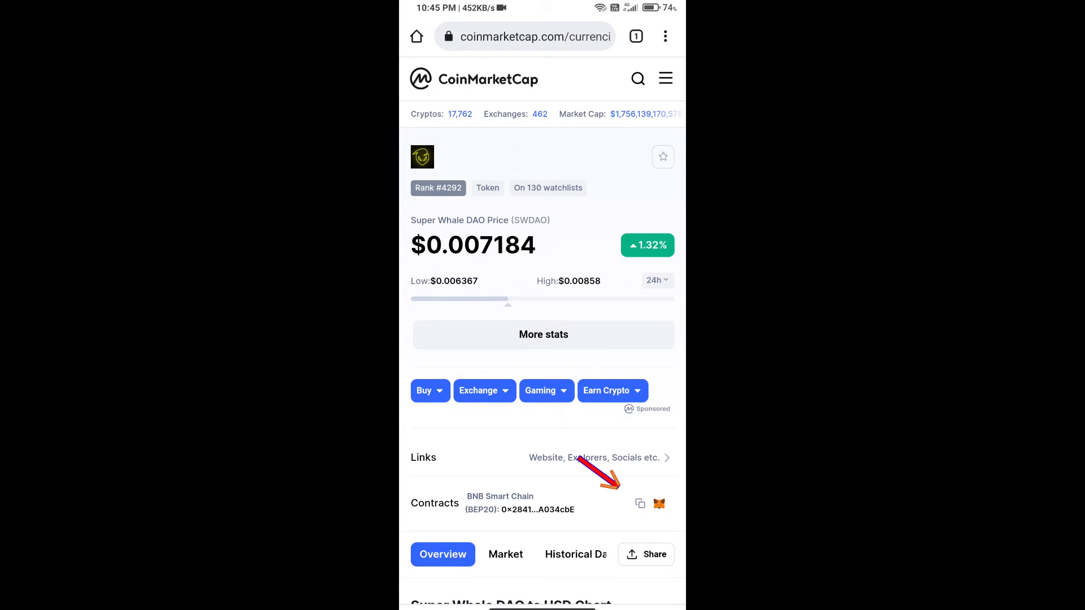
left_click(639, 503)
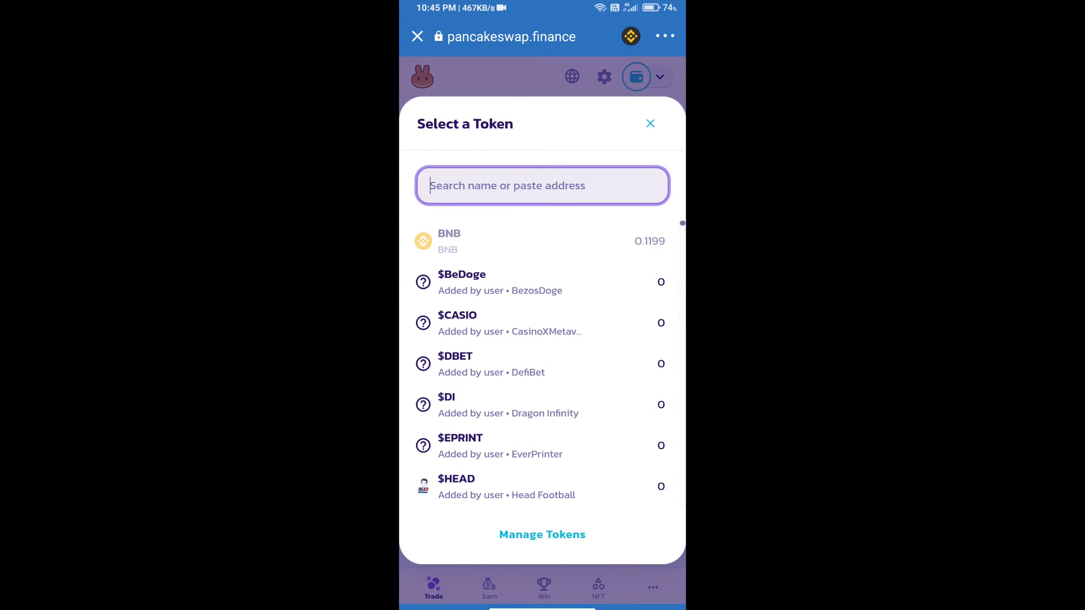
Step: Import SWDAO by its pasted contract address as the token to receive for BNB
type("9F2804D779380377a6583F2Bc4dfA034cbE")
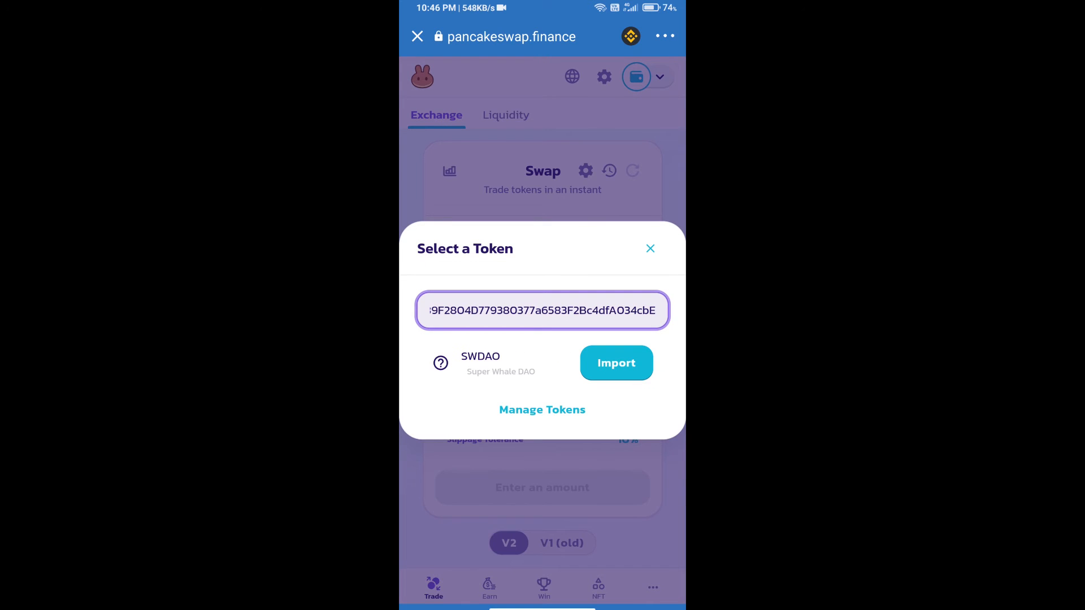
left_click(615, 362)
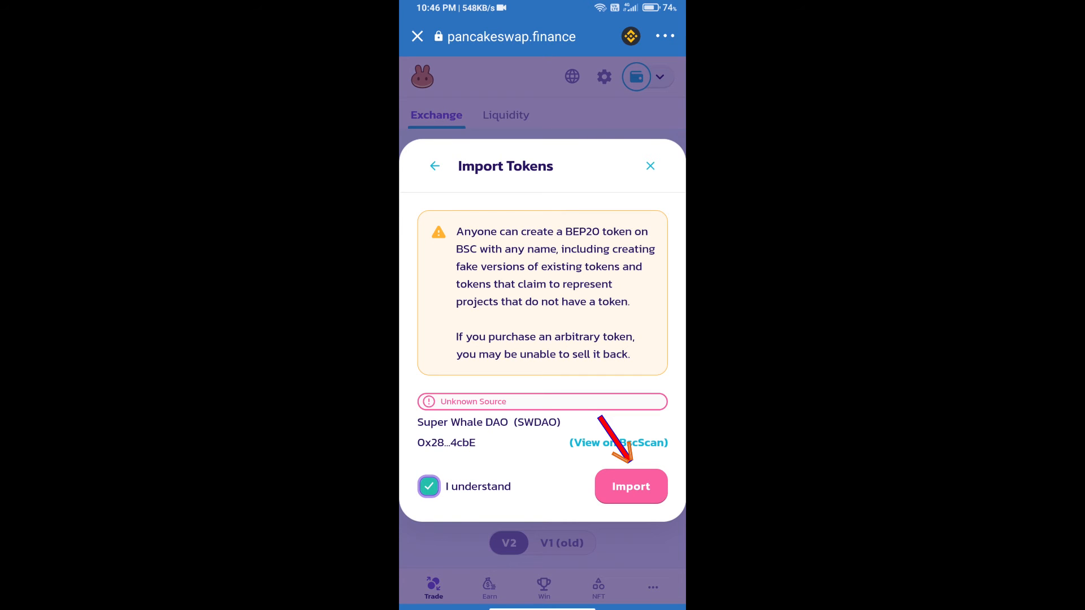
left_click(631, 486)
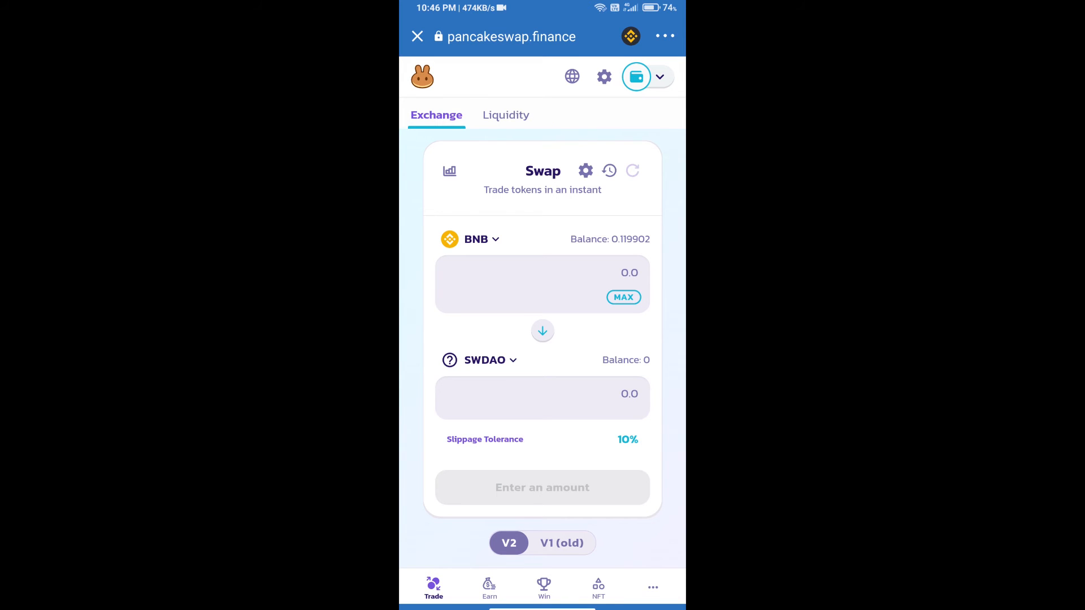
Step: Raise the swap slippage tolerance to 12% in settings
left_click(585, 170)
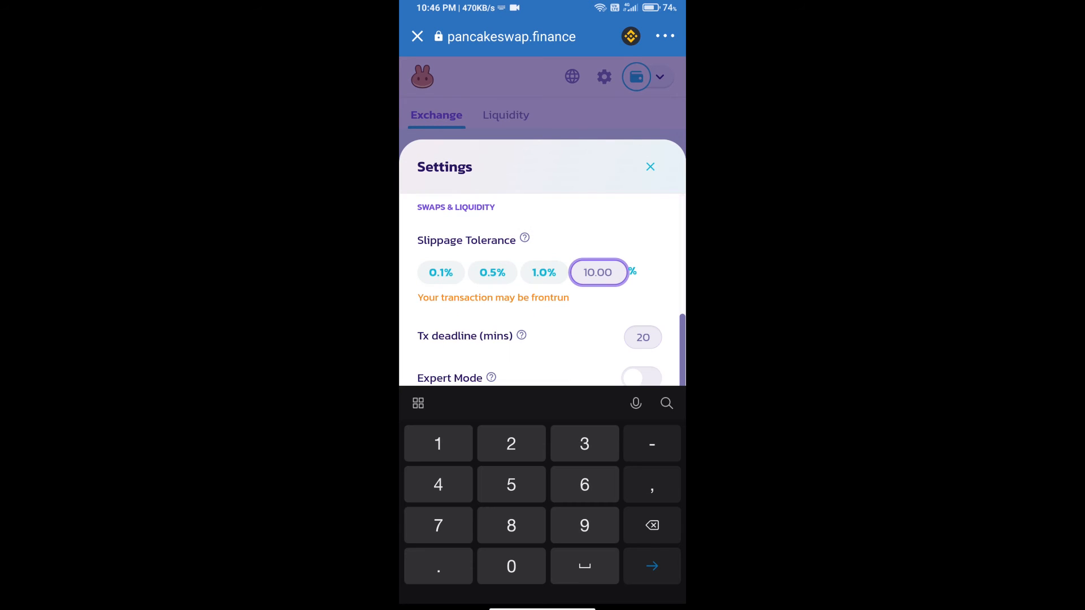
type("12")
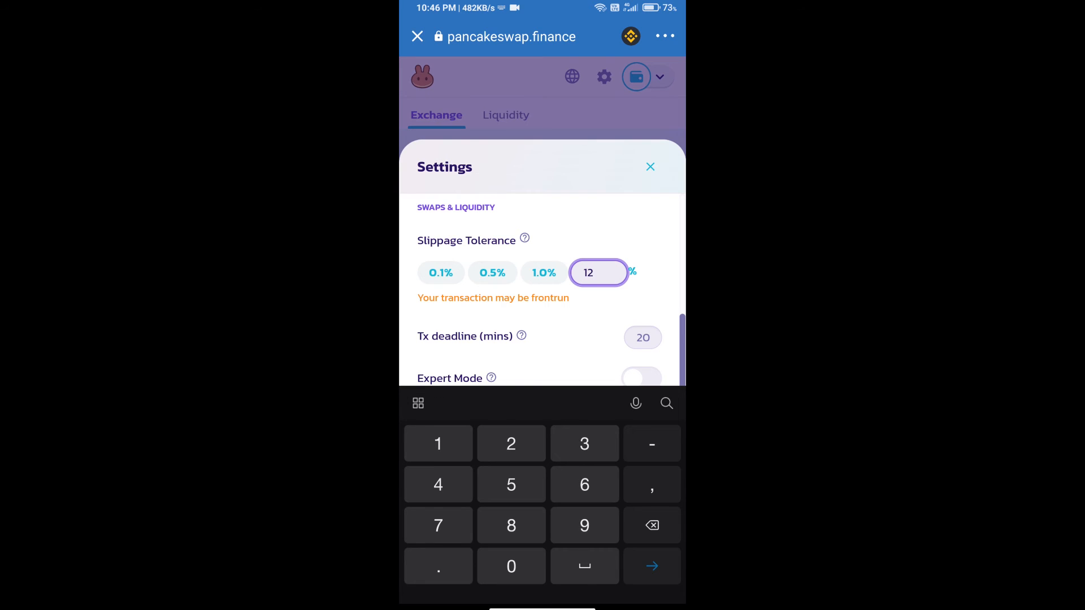
left_click(648, 167)
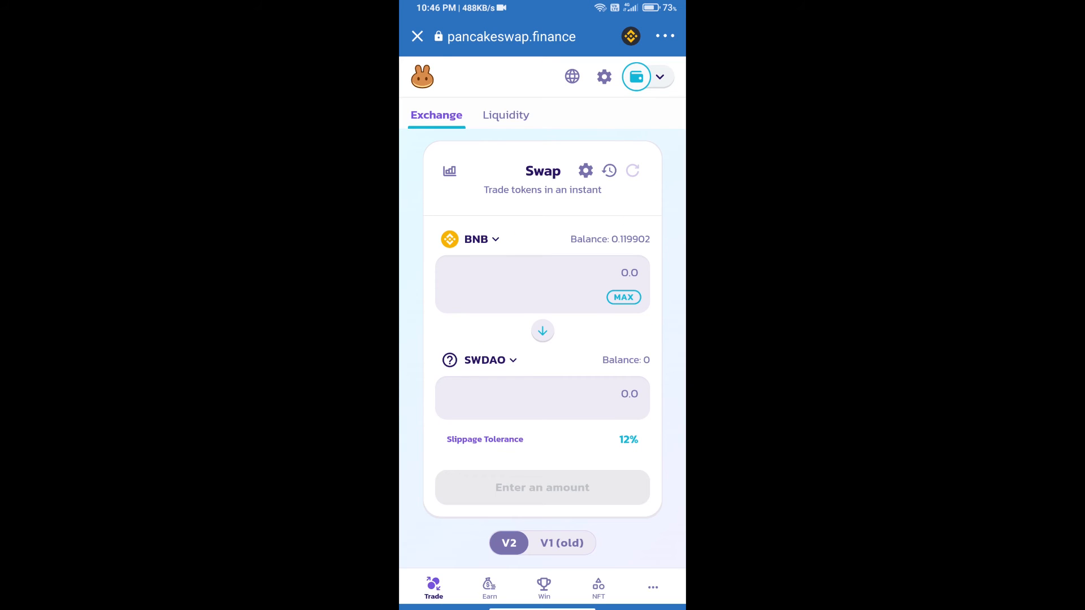
Step: Swap BNB for 10 SWDAO and confirm, bringing up the smart contract call
left_click(541, 284)
type("10")
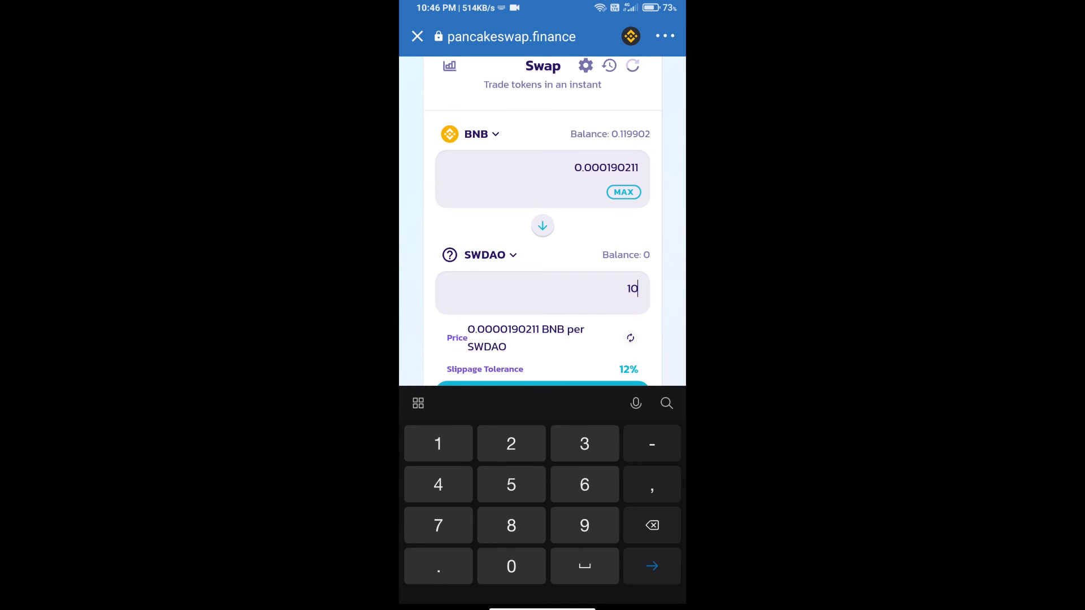
scroll("down", 3)
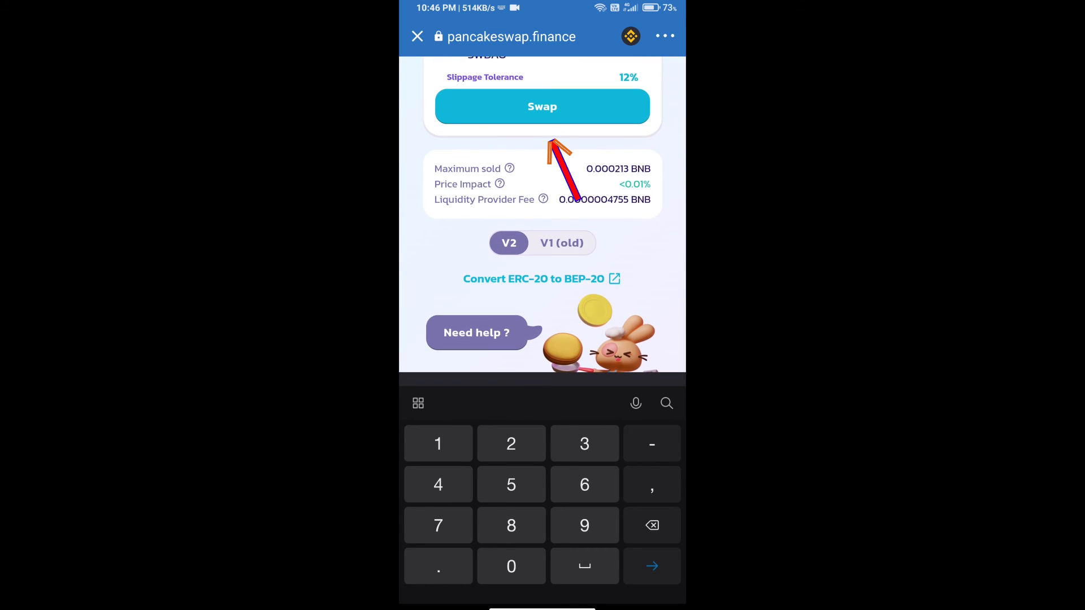
left_click(541, 106)
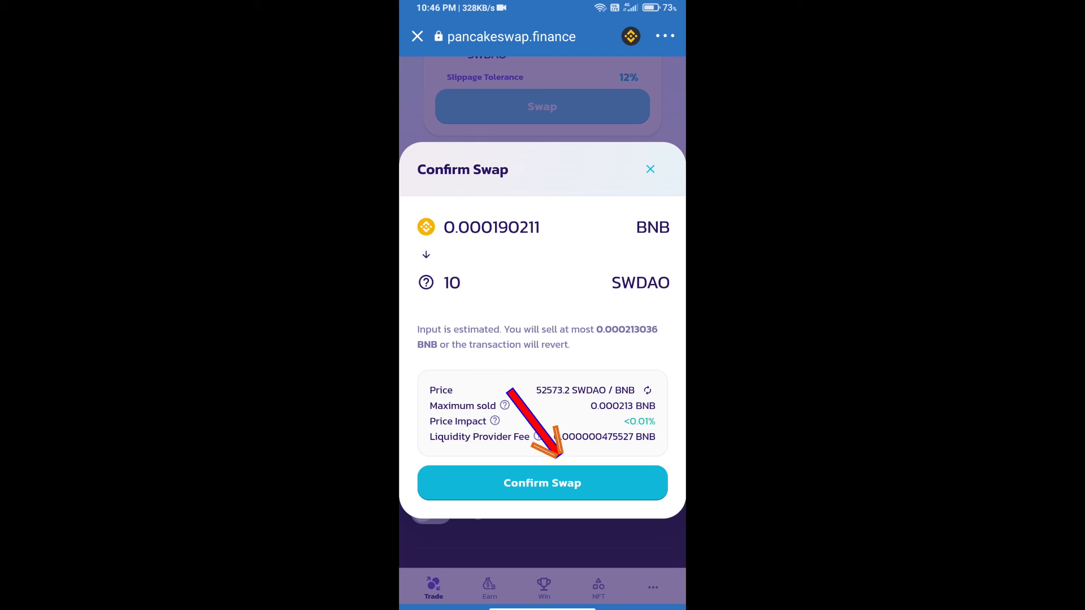
left_click(541, 482)
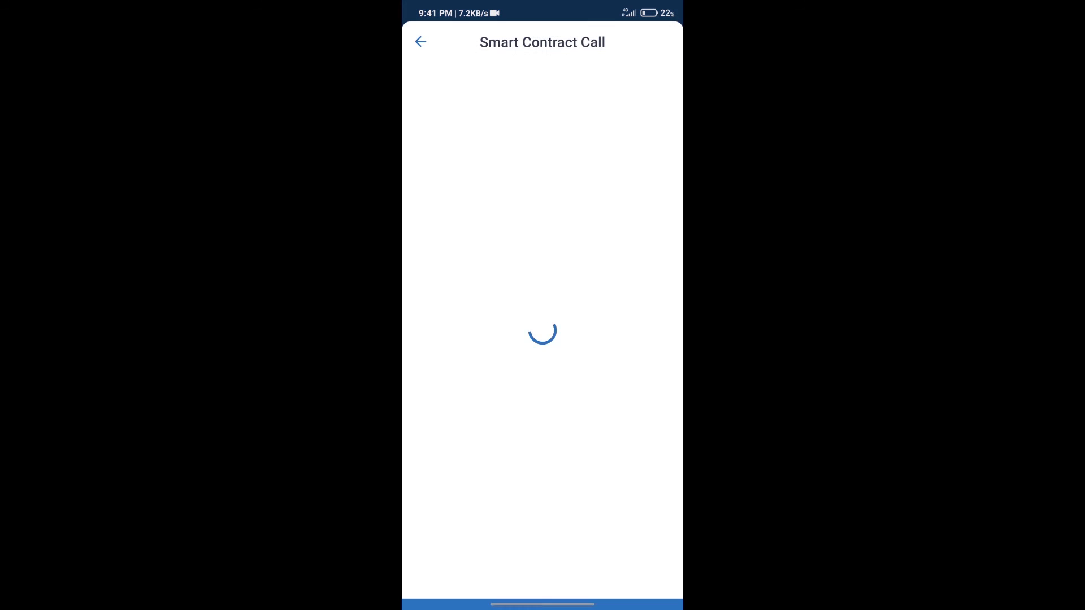